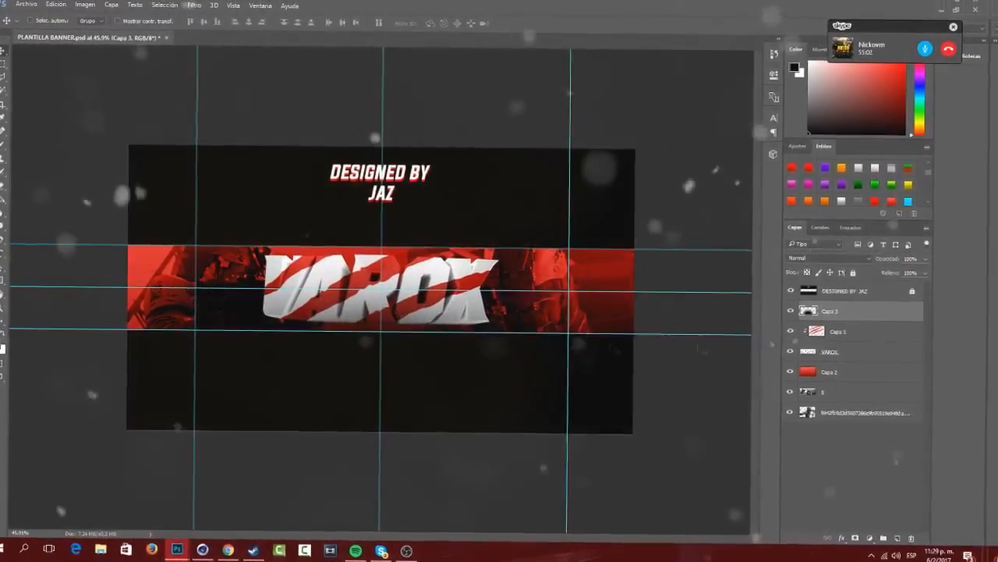
Step: Add a Gradient Overlay to the VAROX text layer and set its blend mode
click(741, 293)
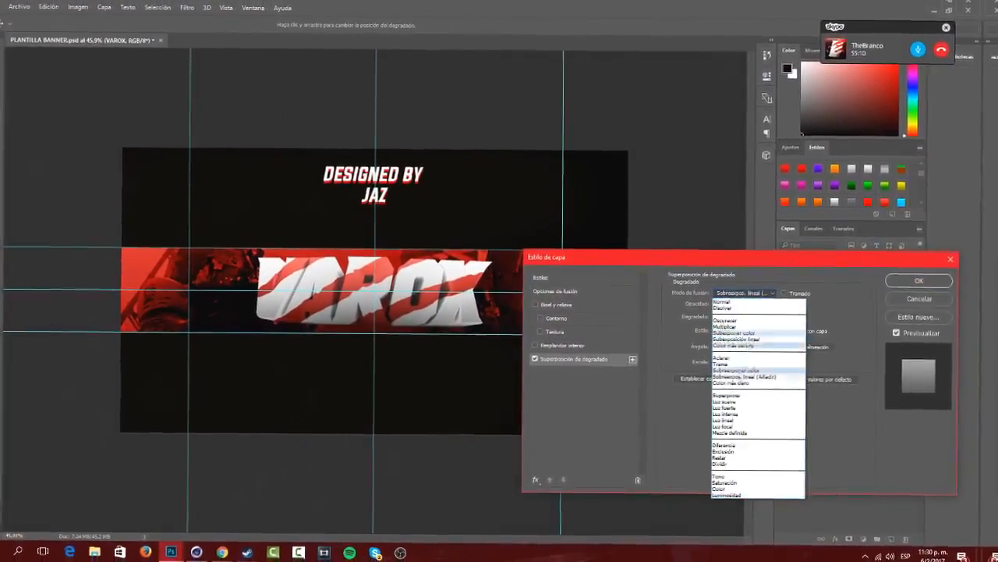
click(919, 280)
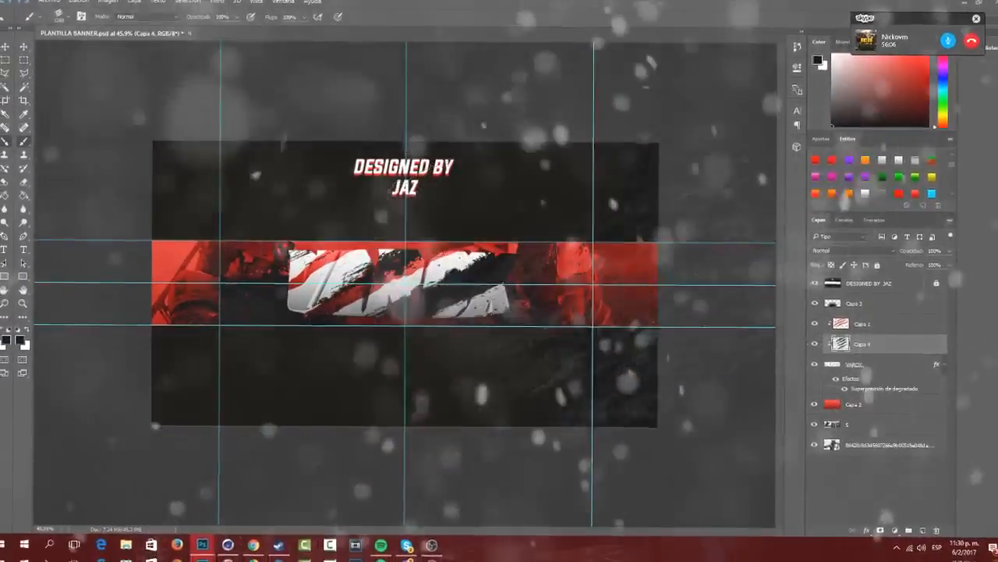
Step: Change Capa 4's blend mode so the dark texture blends softly into VAROX
click(846, 259)
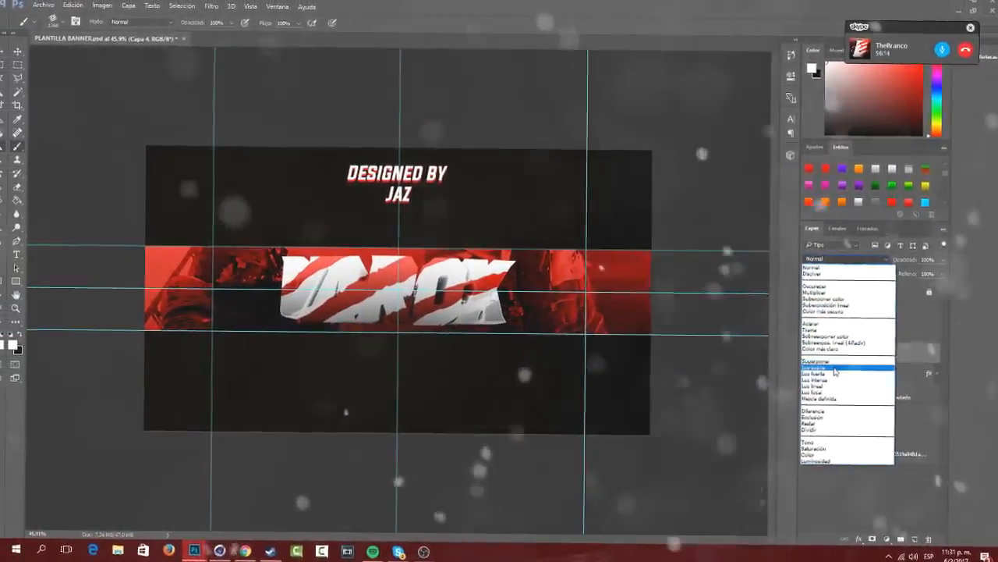
click(815, 373)
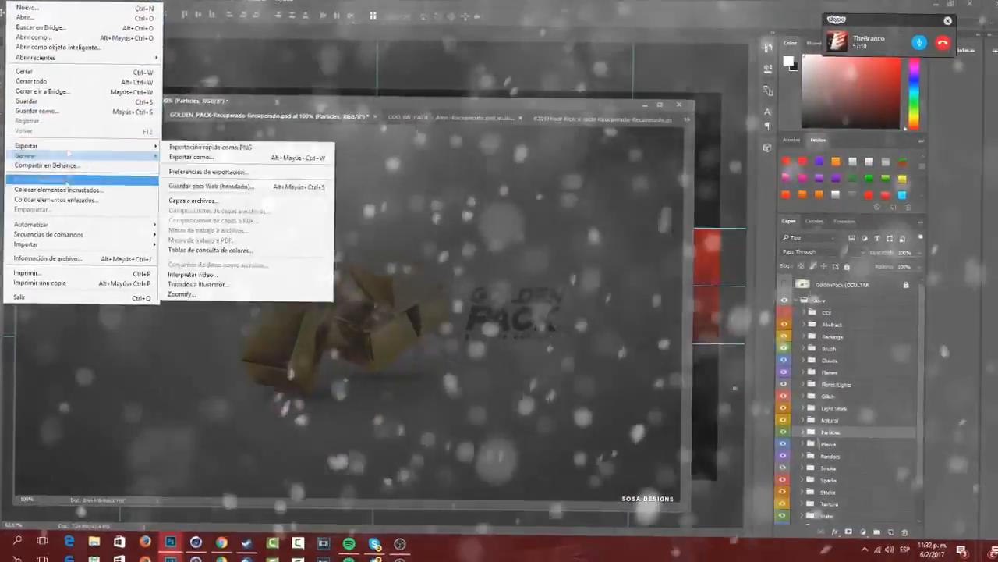
Step: Open the soldier render file through the Archivo menu
click(25, 17)
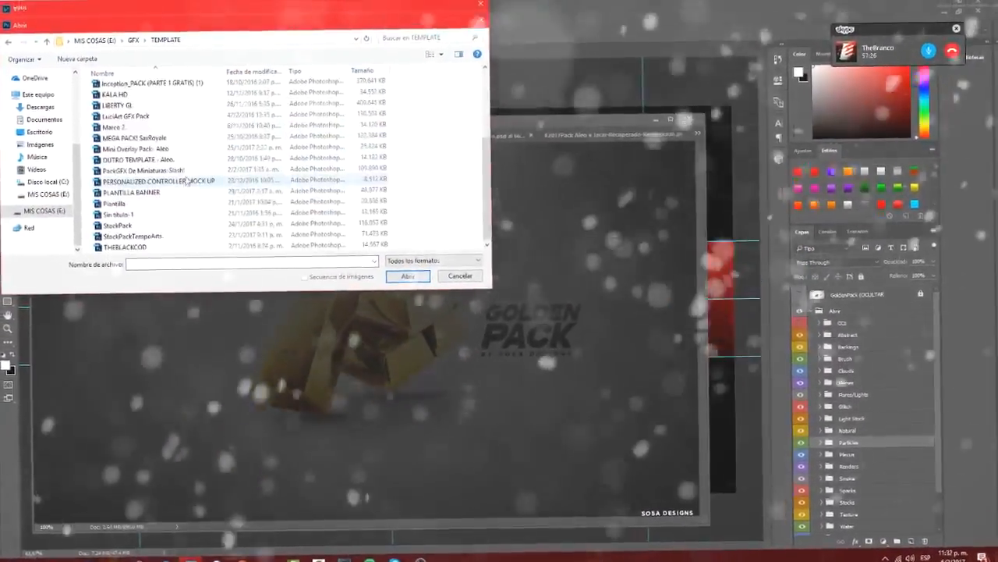
click(407, 275)
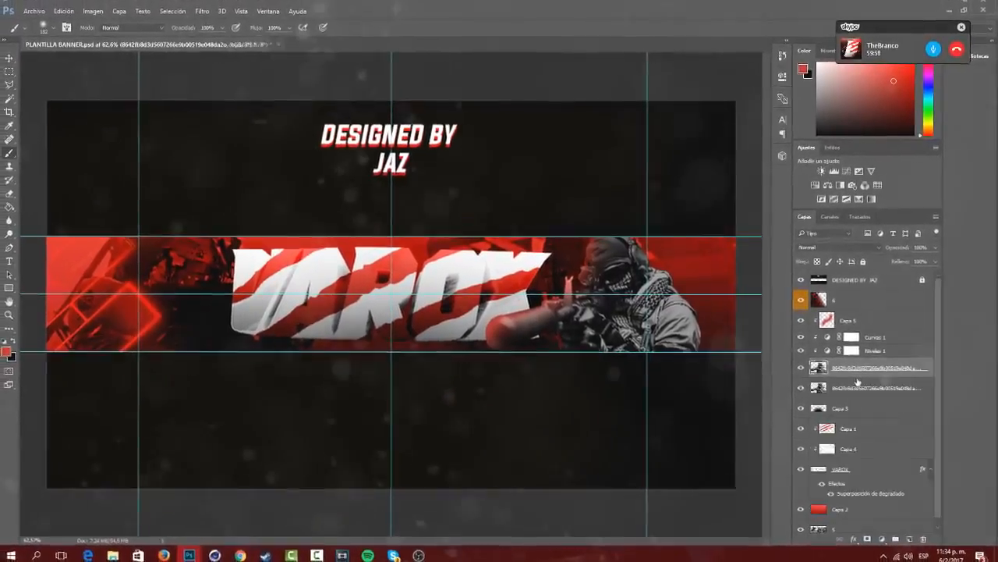
Step: Mirror the duplicated render layer horizontally with Voltear horizontal
click(202, 12)
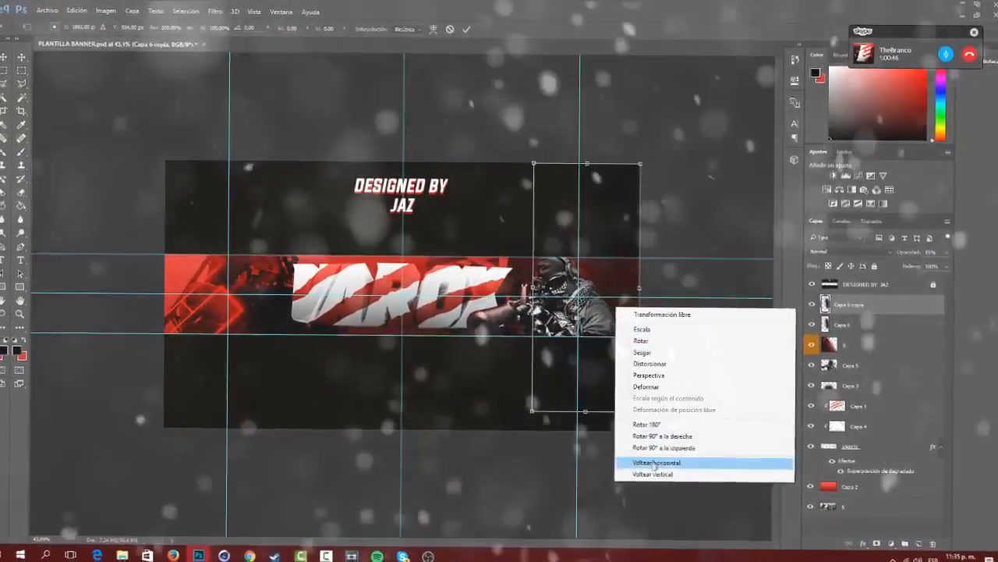
click(656, 462)
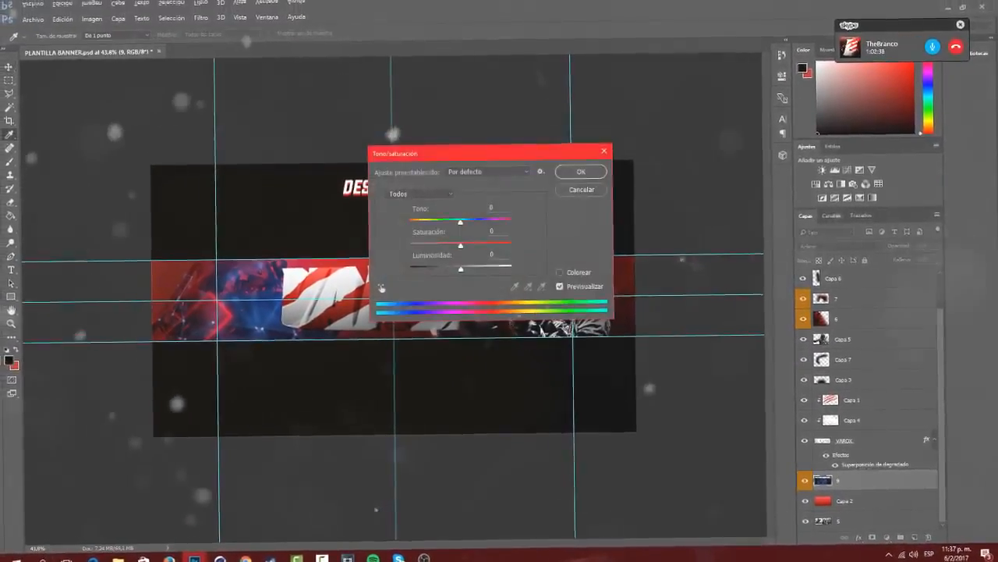
Step: Recolour the left light effect to red, then switch to the GFX PACK document
click(580, 171)
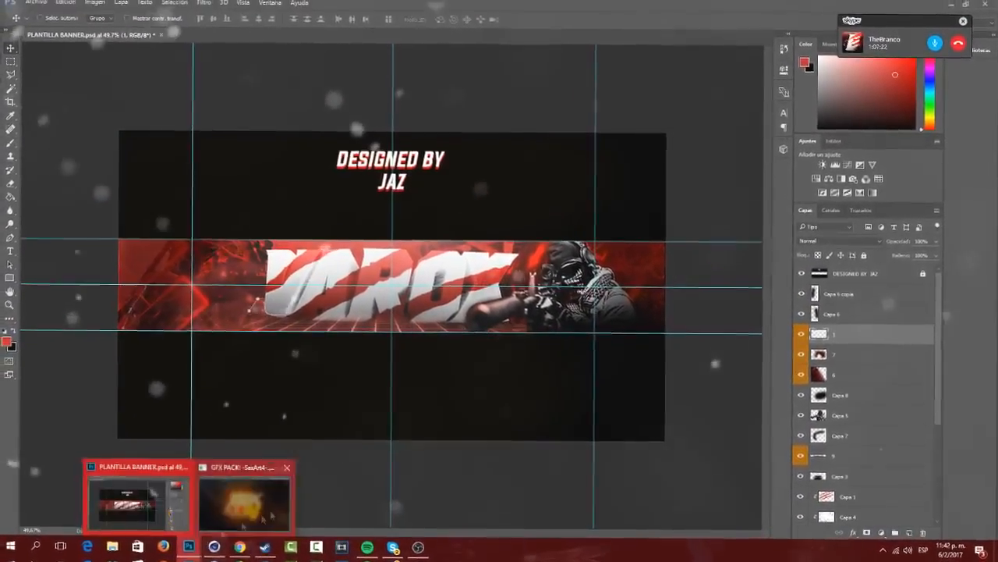
click(246, 503)
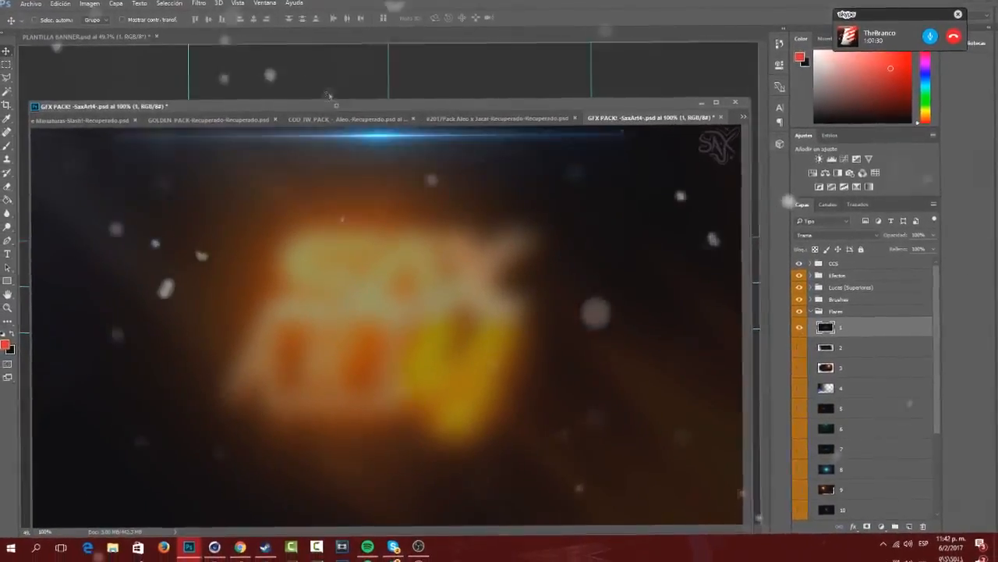